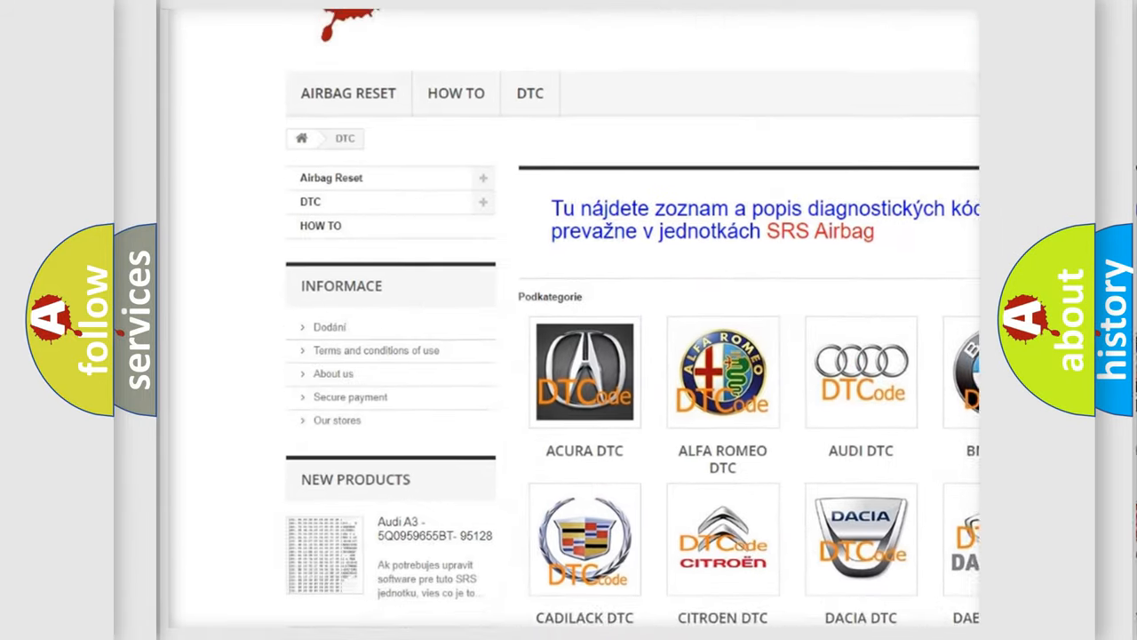
scroll(down, 3)
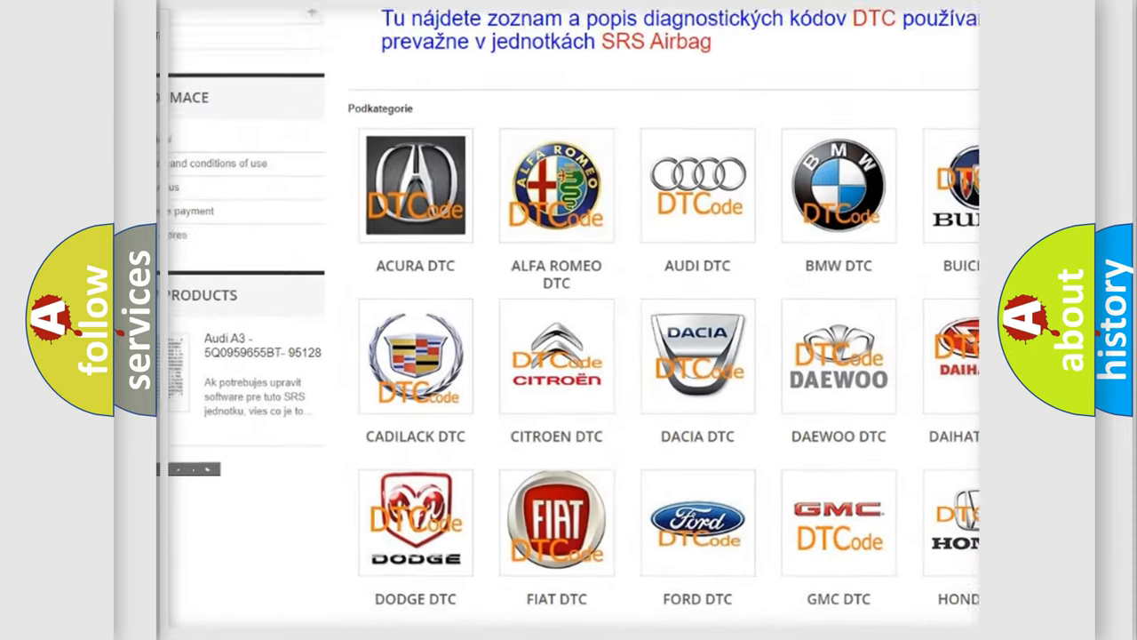
scroll(down, 3)
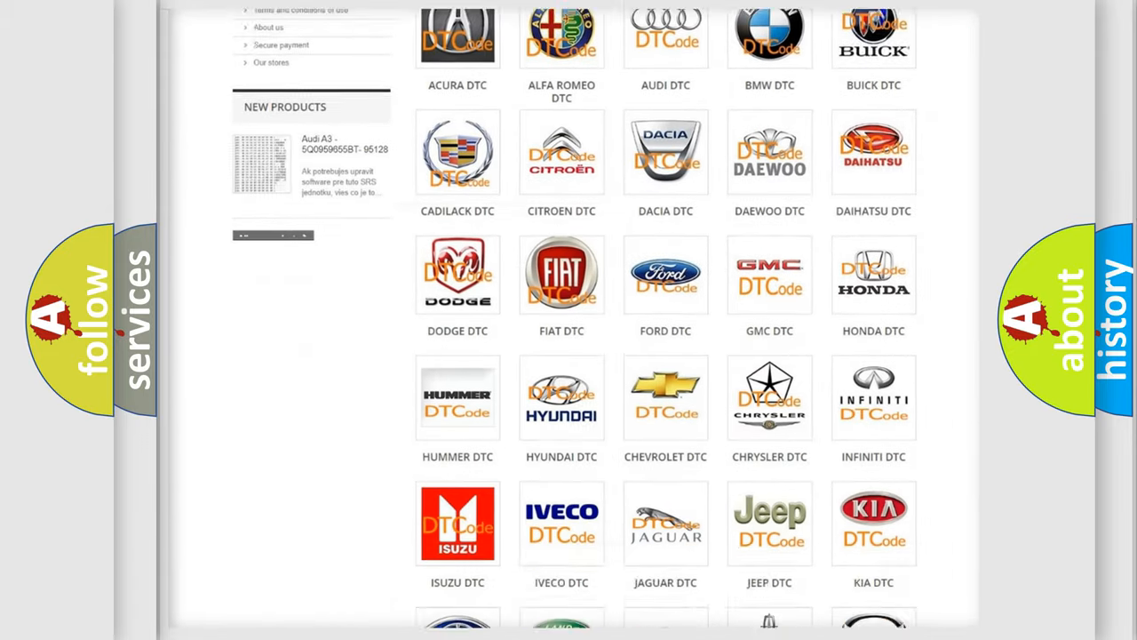
scroll(down, 3)
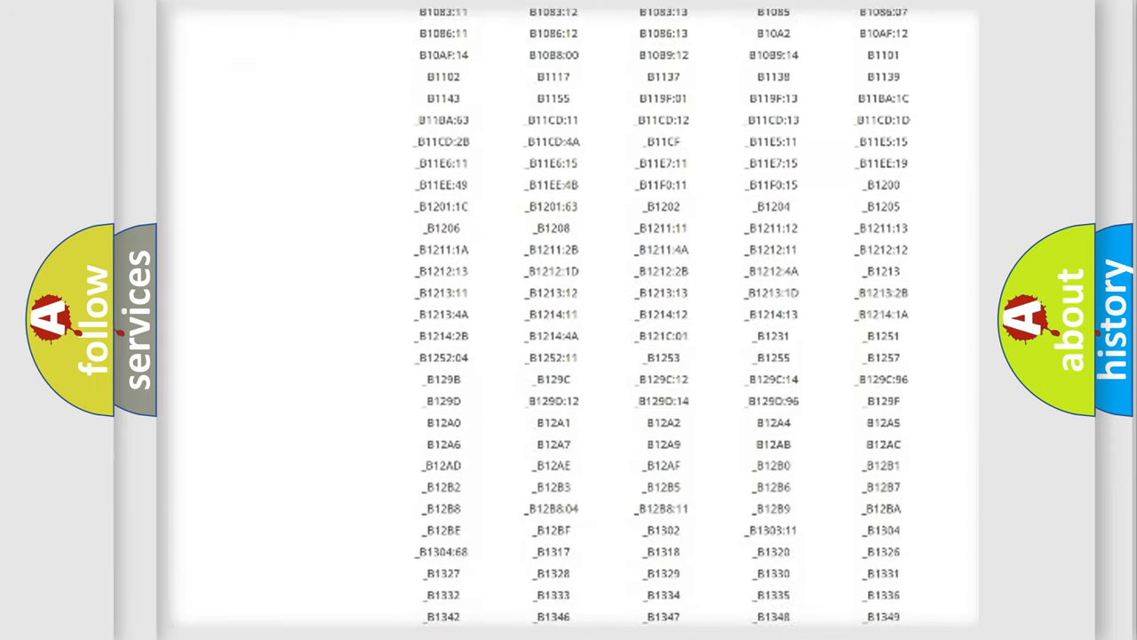
scroll(down, 3)
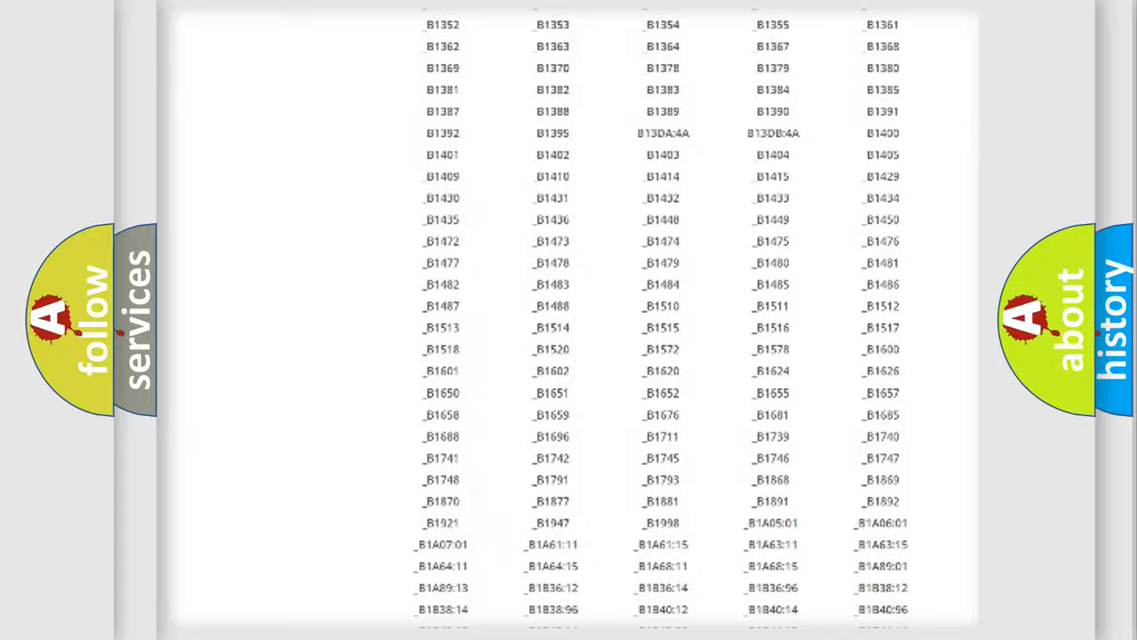